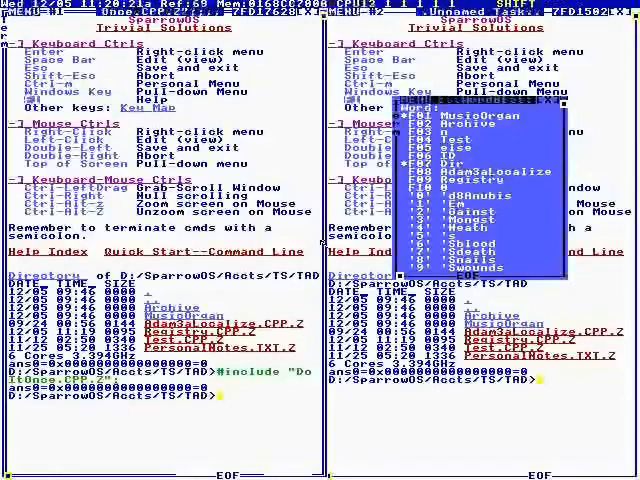
Enter the 'e' editor command to open the CTask class definition source
type("e")
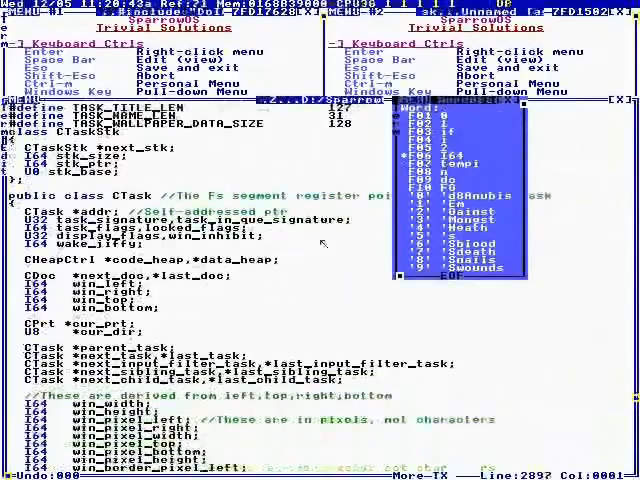
scroll("down", 3)
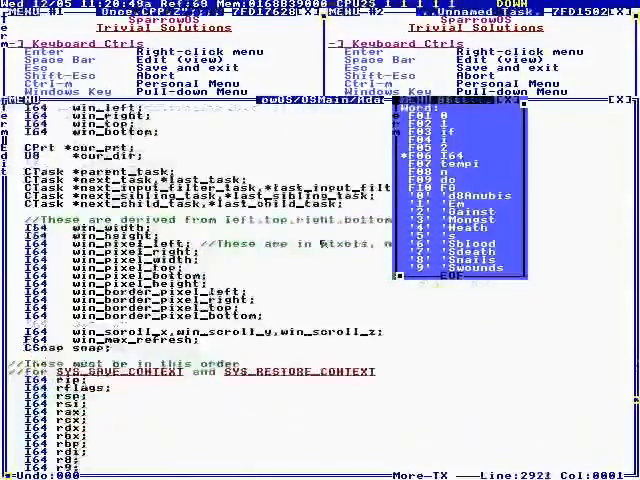
scroll("down", 3)
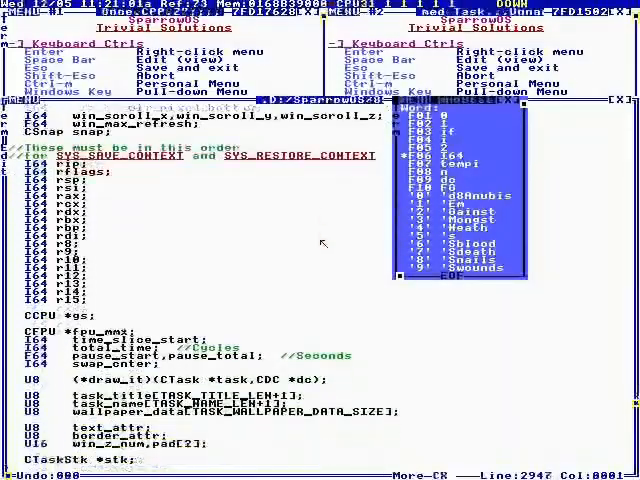
scroll("down", 3)
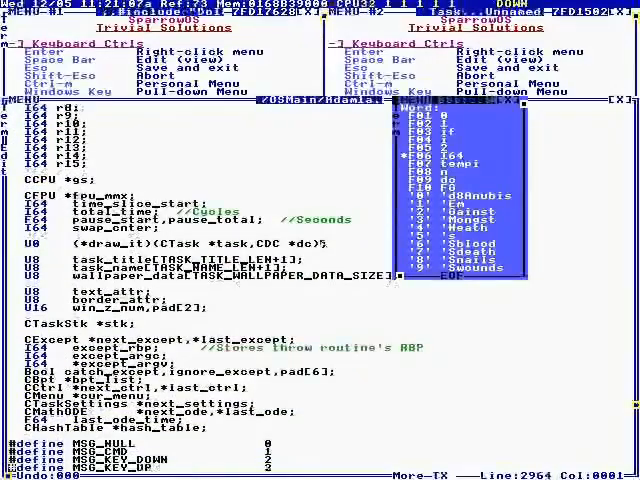
scroll("down", 3)
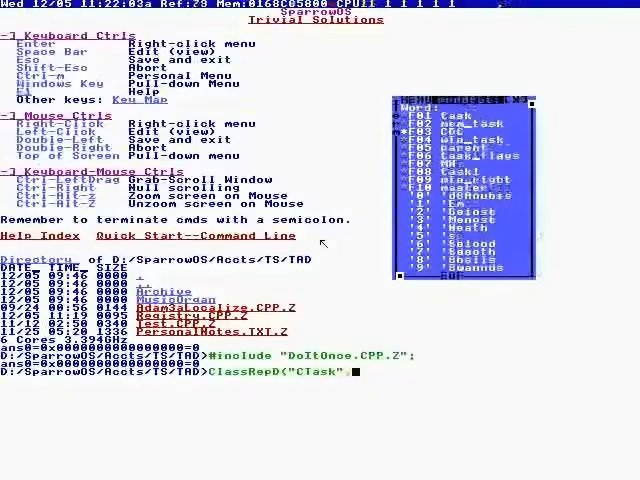
Run ClassRep on Fs as a CTask at the command line
type("Fs;")
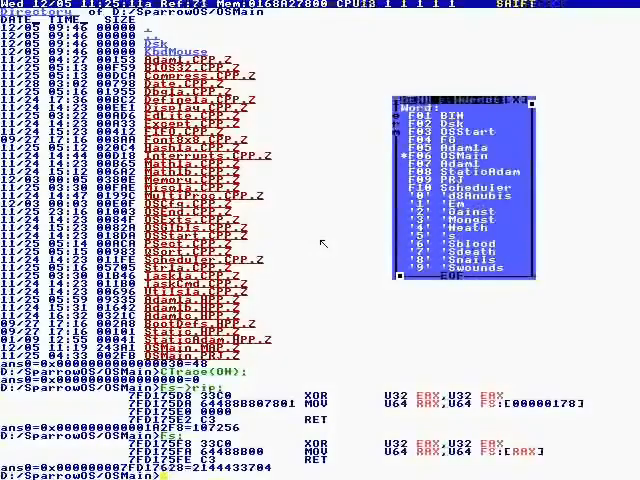
type("Doo")
type("U(HERE);")
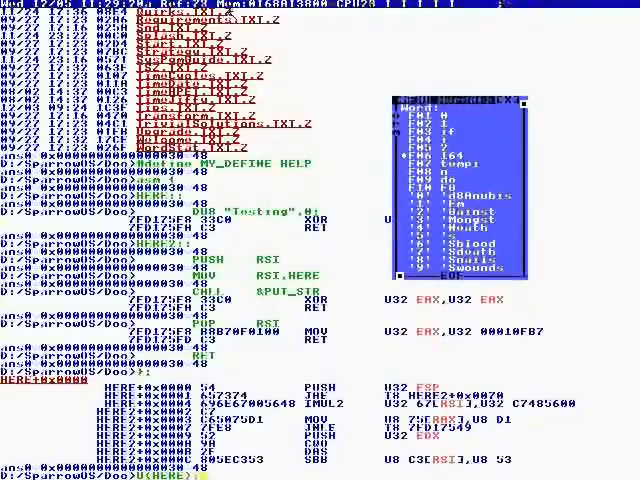
Scroll down through the HERE2 unassembly: PUSH, MOV, CALL PUT_STR, POP, RET
scroll("down", 3)
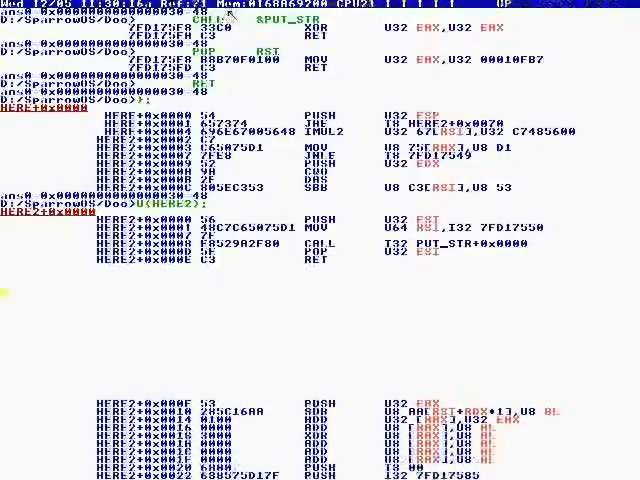
Evaluate the expression, getting 0x000000007FD17589, then begin typing 'Call(HERE' at the prompt
key("Return")
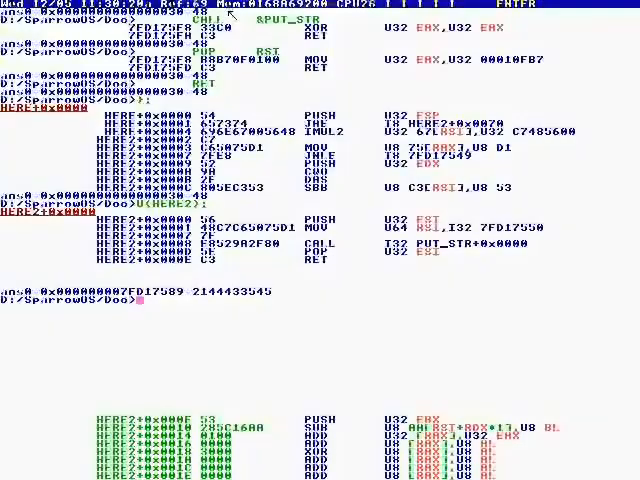
type("Call(HERE")
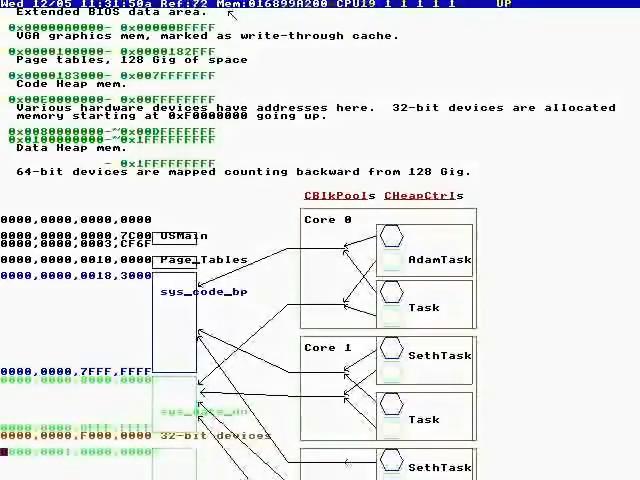
Scroll down the memory map diagram to the page tables, code heap and per-core tasks
scroll("down", 3)
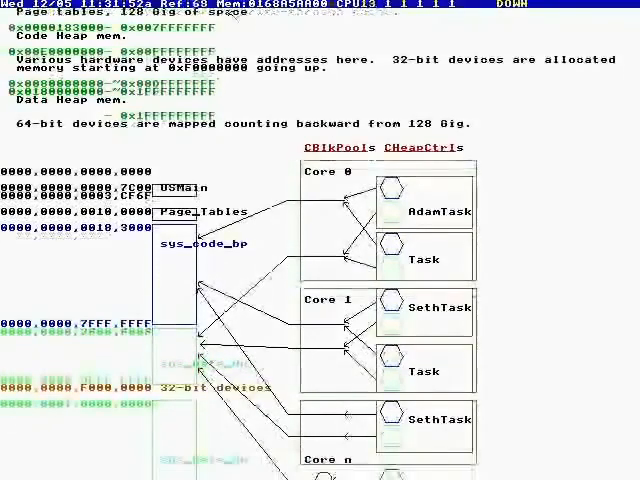
scroll("down", 3)
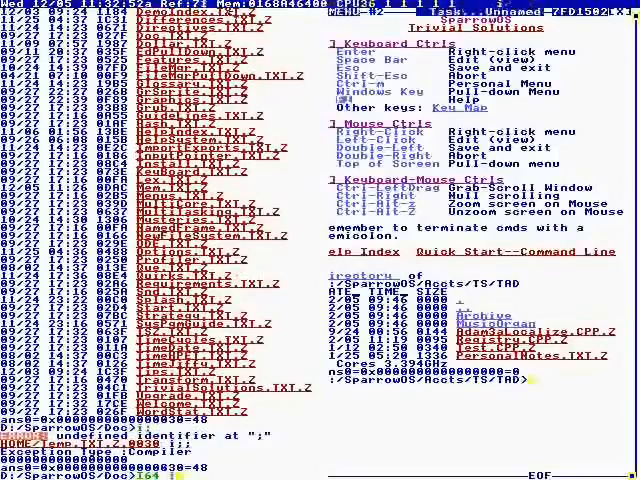
Type 'i=123;' to finish the I64 declaration in the left task's command line
type("i=123;")
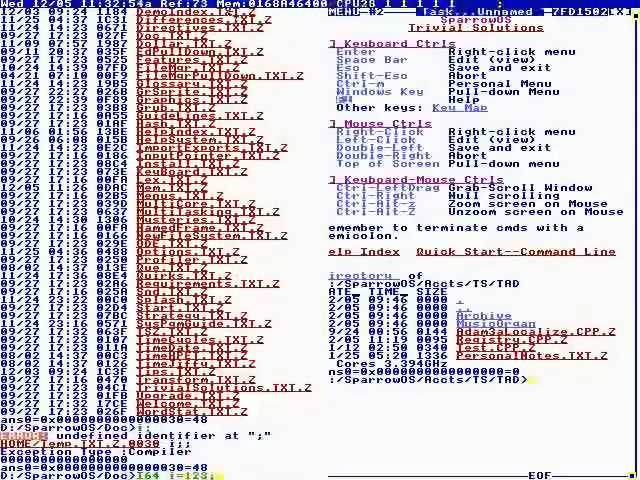